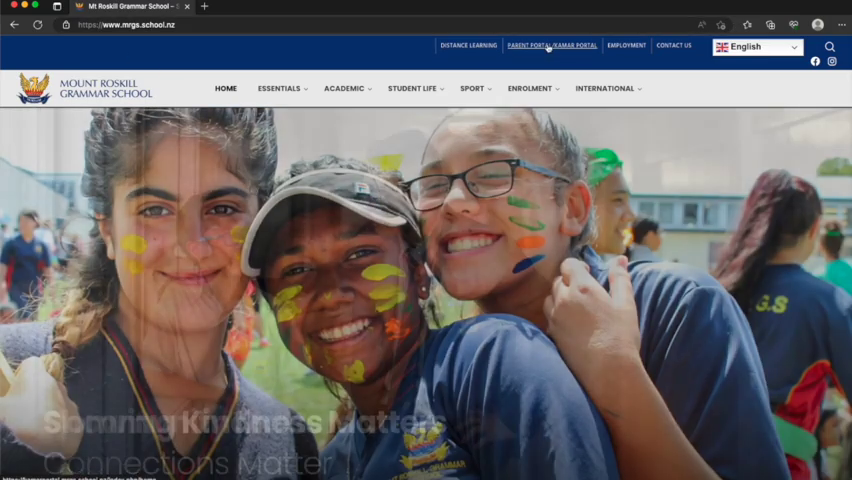
Open the Parent Portal/KAMAR Portal sign-in page from the school website's top bar.
left_click(546, 44)
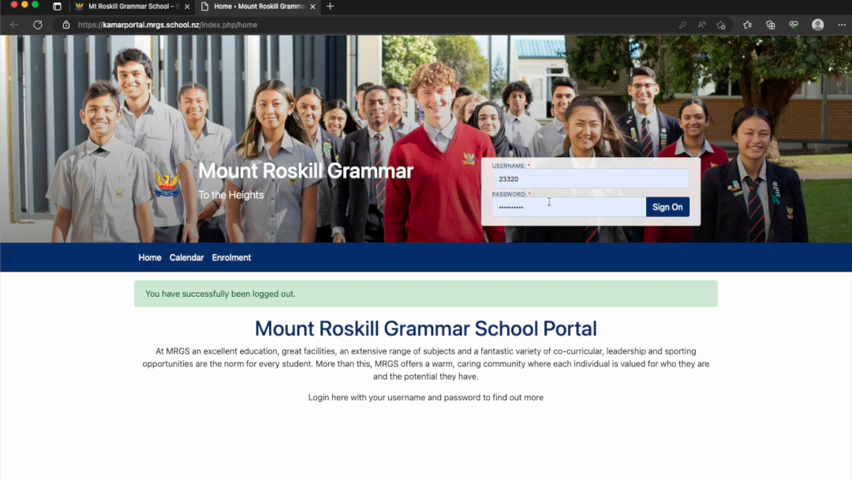
Sign on to the KAMAR parent portal with the pre-filled username and password.
left_click(666, 207)
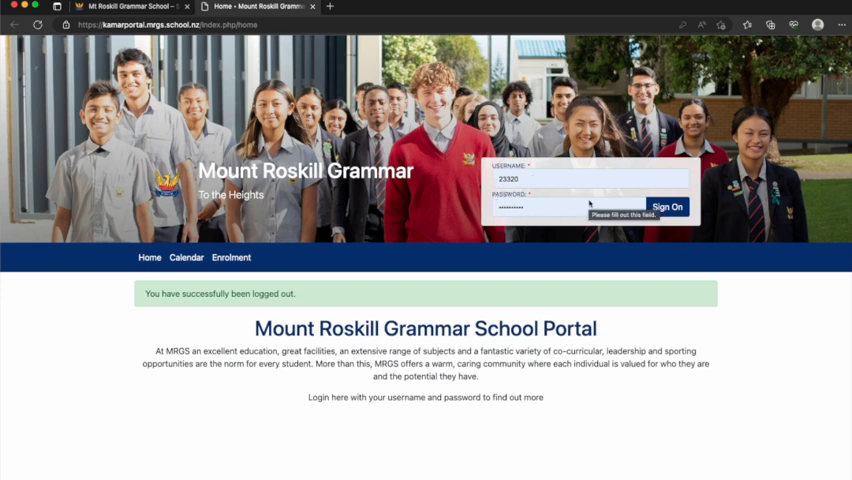
left_click(673, 207)
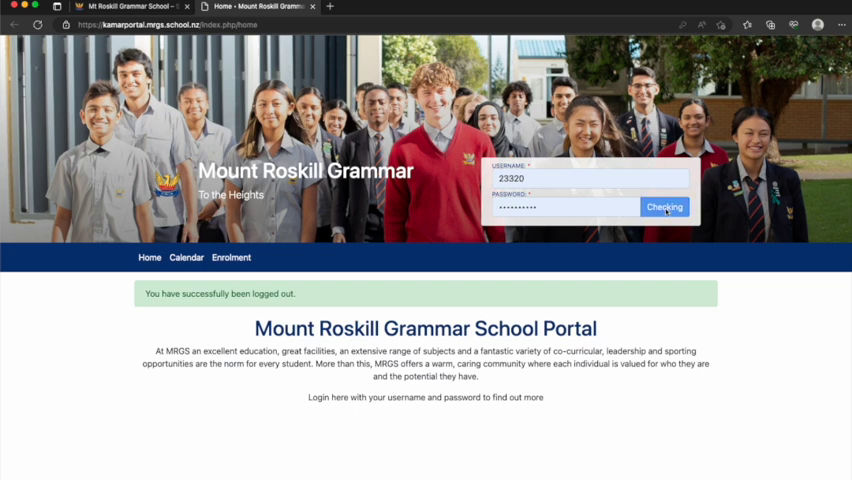
left_click(664, 206)
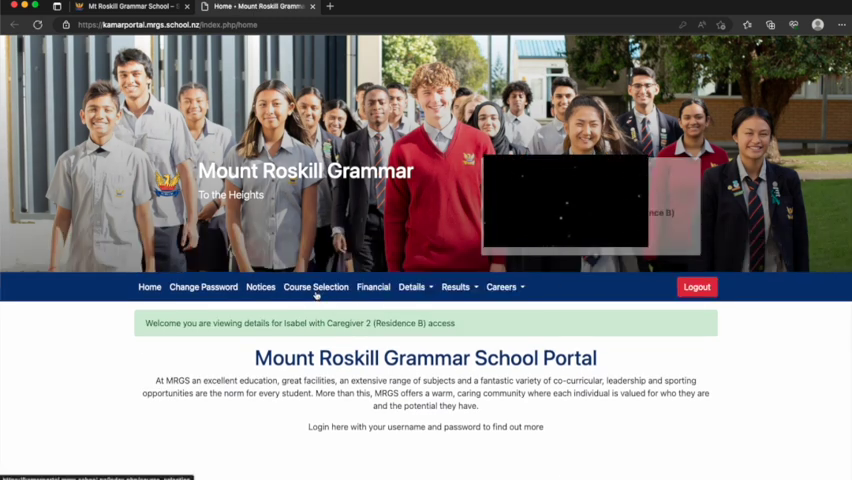
Go to Course Selection and scroll down to the Year 10 Options 2024 subject grid.
left_click(316, 287)
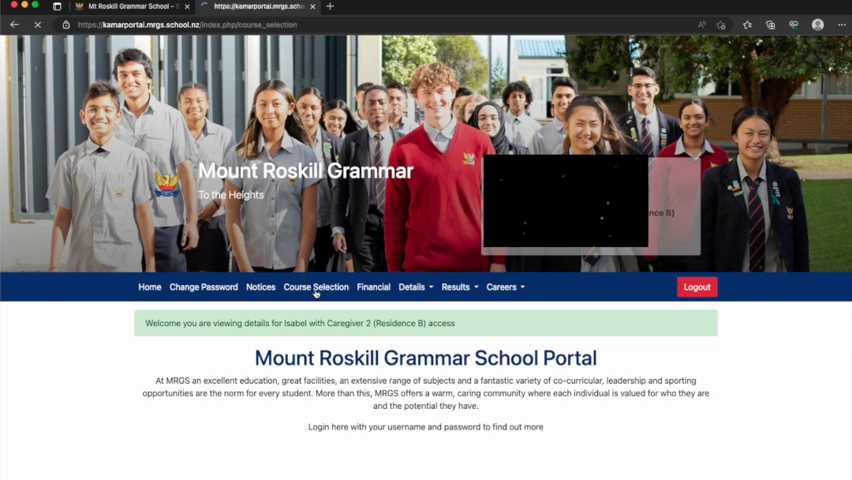
left_click(316, 287)
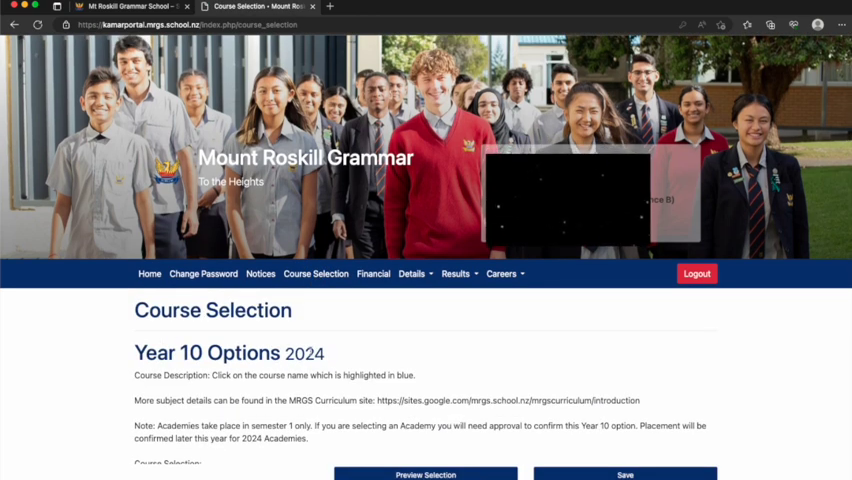
scroll("down", 3)
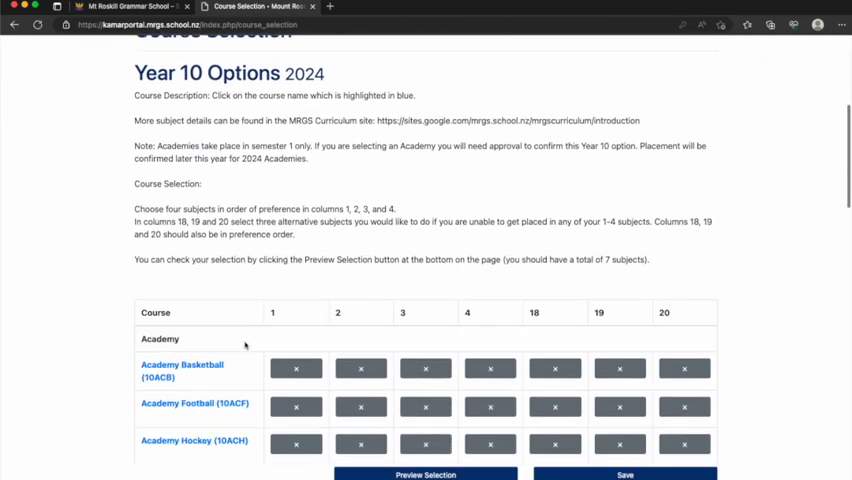
scroll("down", 3)
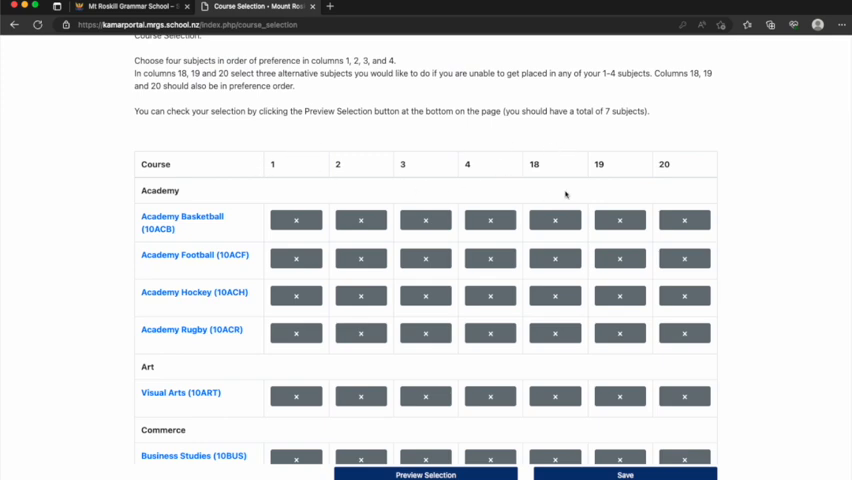
mouse_move(564, 194)
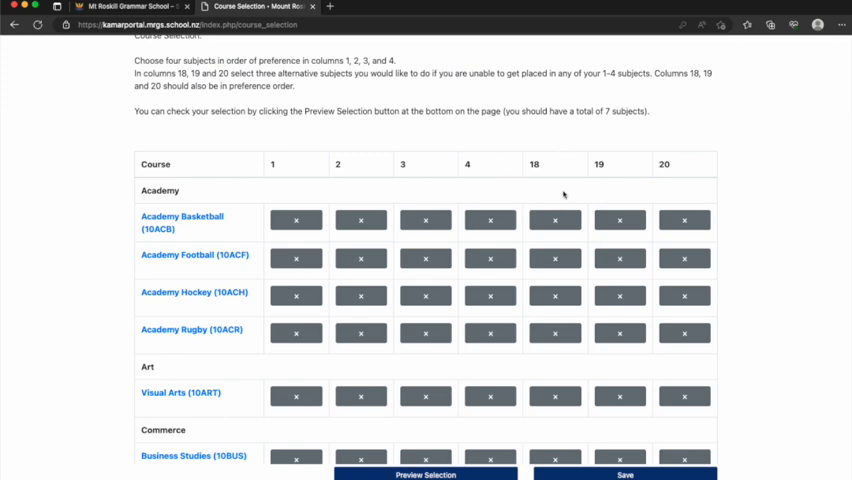
mouse_move(331, 169)
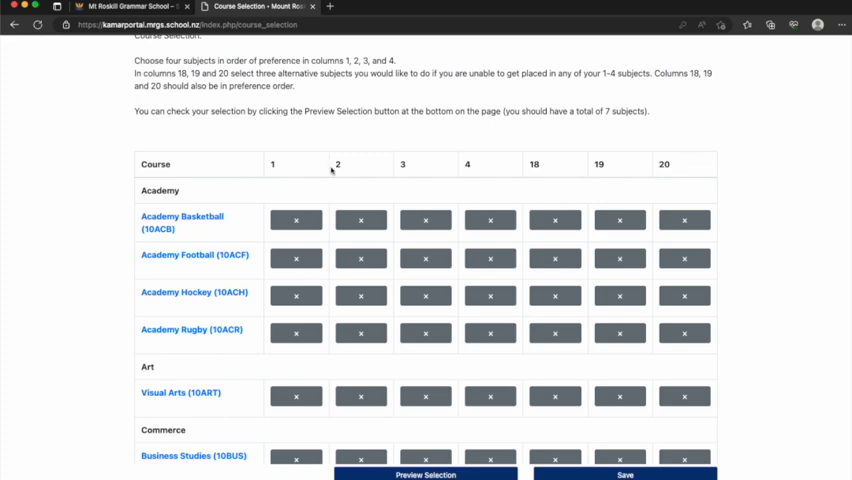
mouse_move(532, 161)
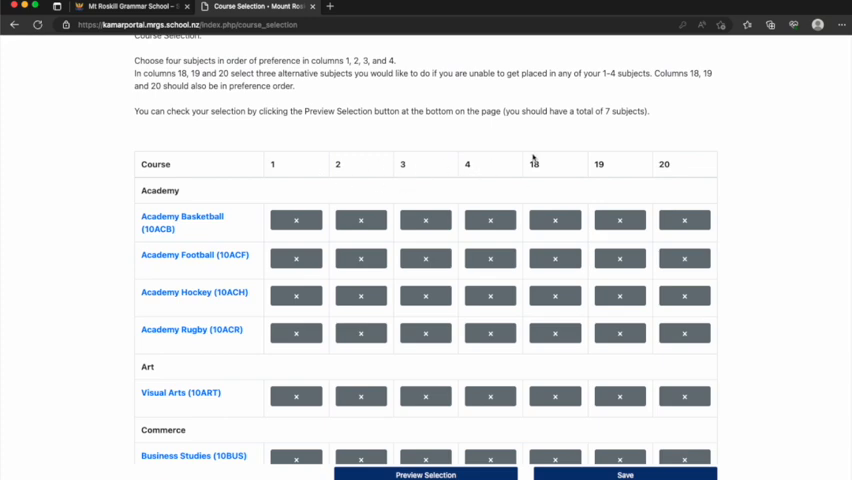
mouse_move(682, 168)
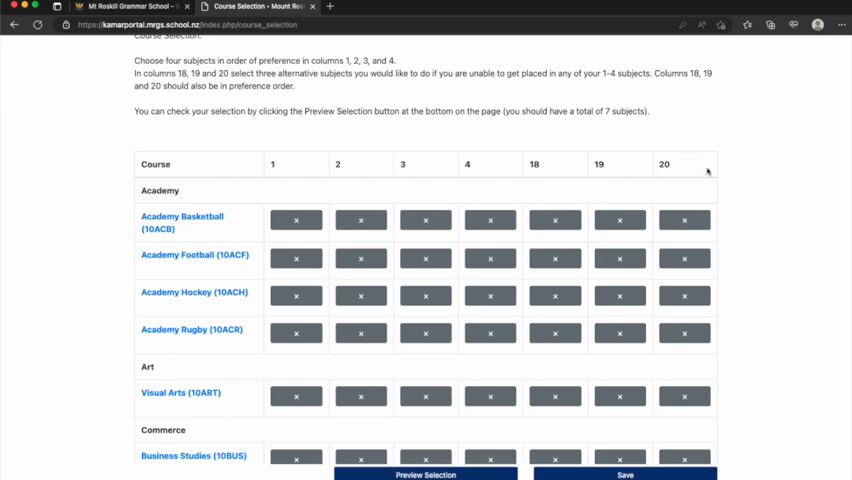
mouse_move(638, 180)
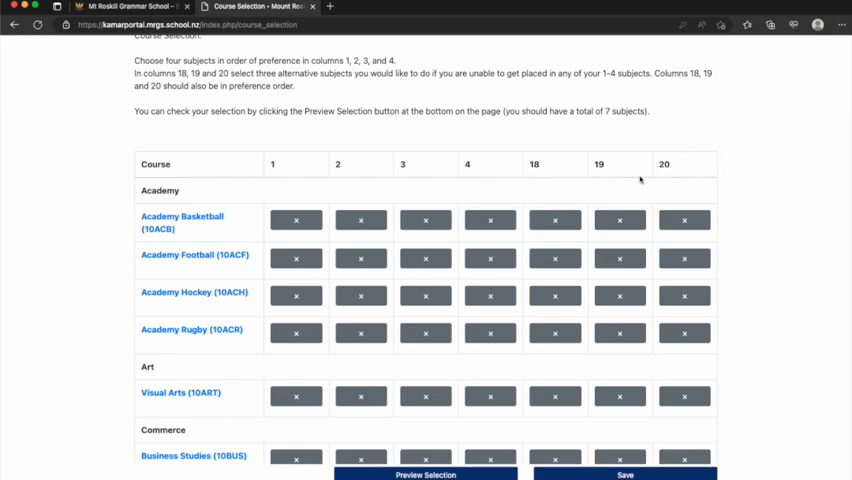
mouse_move(571, 189)
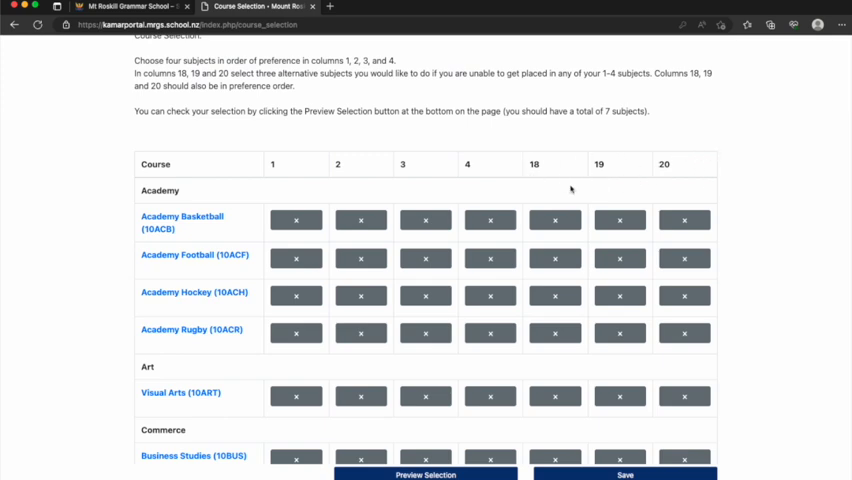
mouse_move(253, 190)
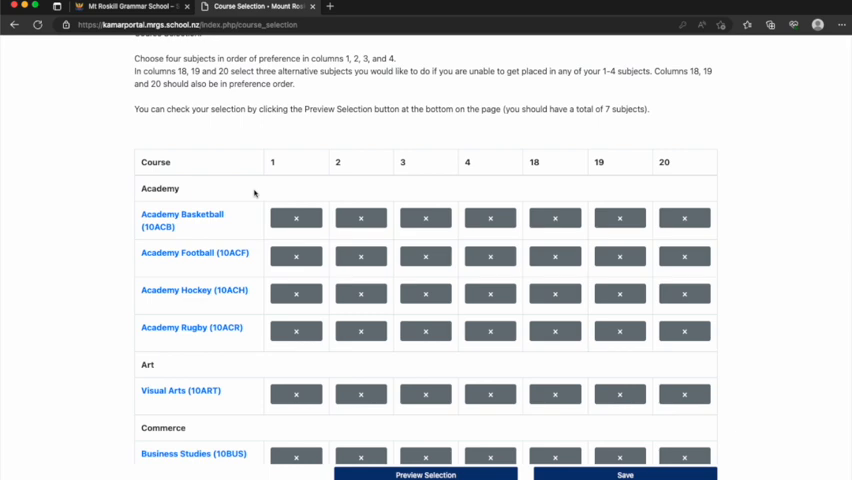
Scroll the grid to check Japanese (10JPN) in column 1 and Music (10MUS) in column 2.
scroll("down", 3)
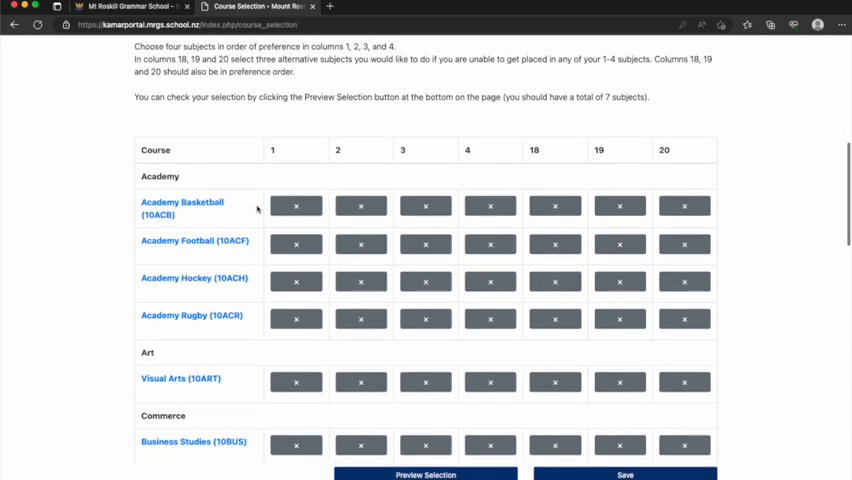
scroll("down", 3)
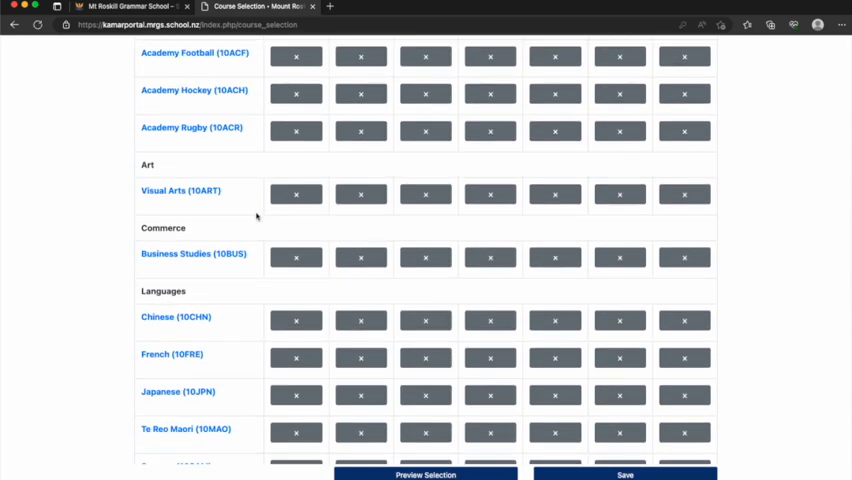
scroll("down", 3)
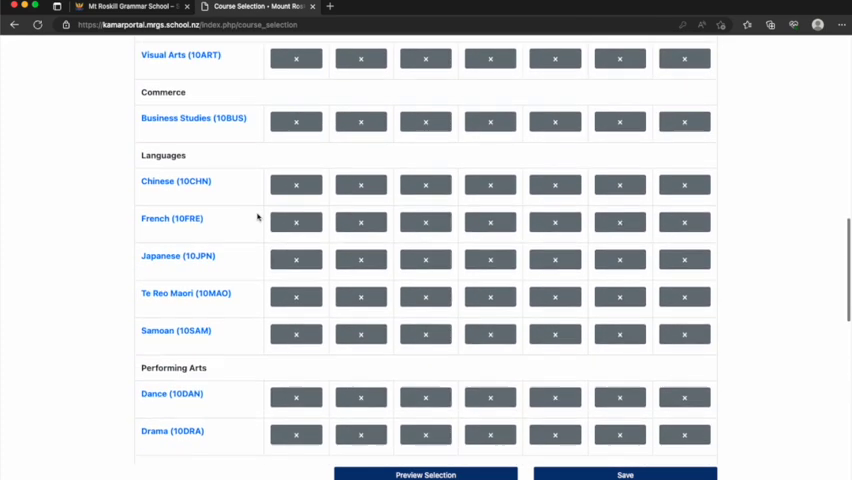
scroll("down", 3)
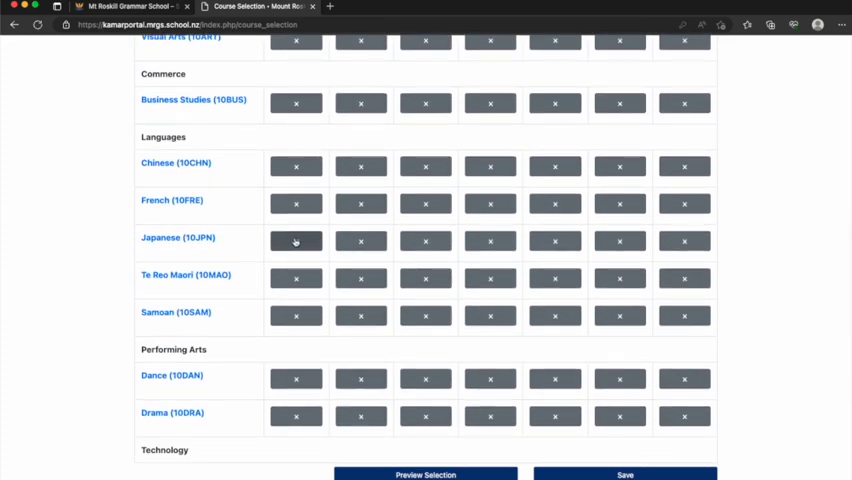
scroll("down", 3)
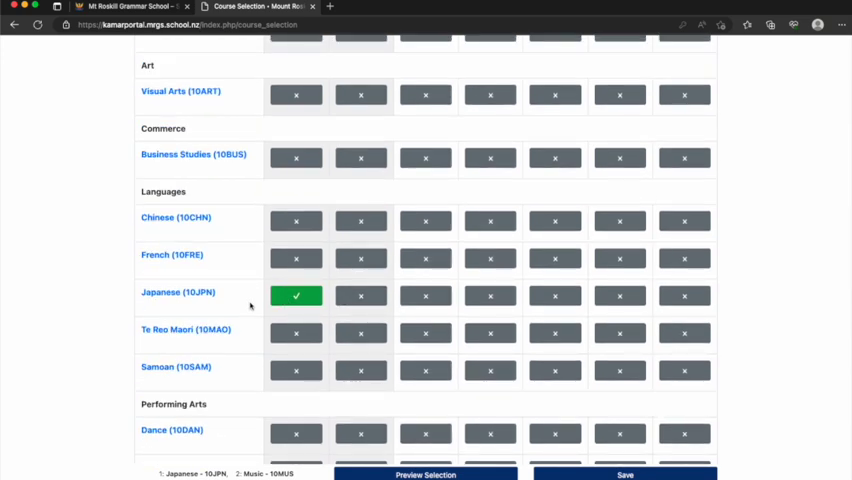
mouse_move(343, 268)
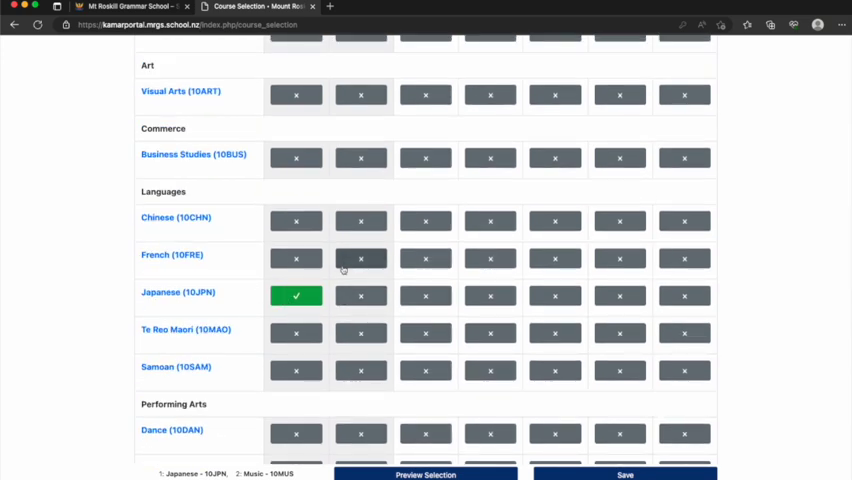
mouse_move(340, 275)
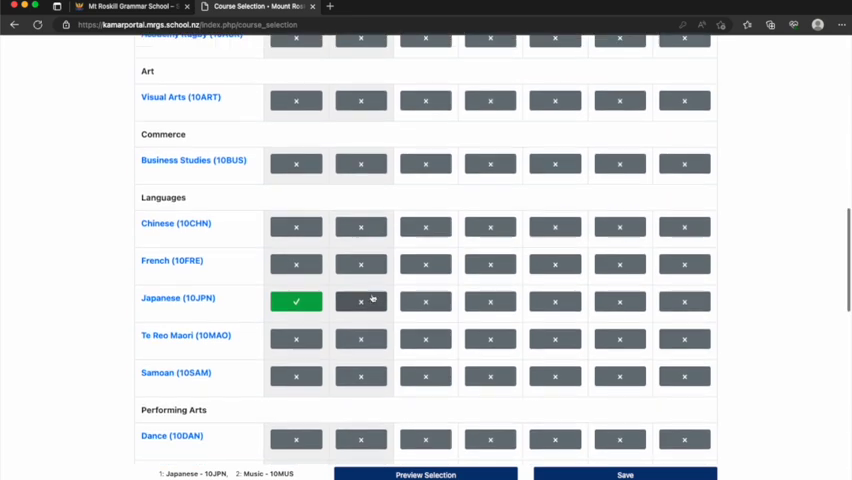
Rank Academy Hockey 3, Design with Soft Materials 4, and Food, Media Studies, Drama as alternatives 18–20.
scroll("up", 3)
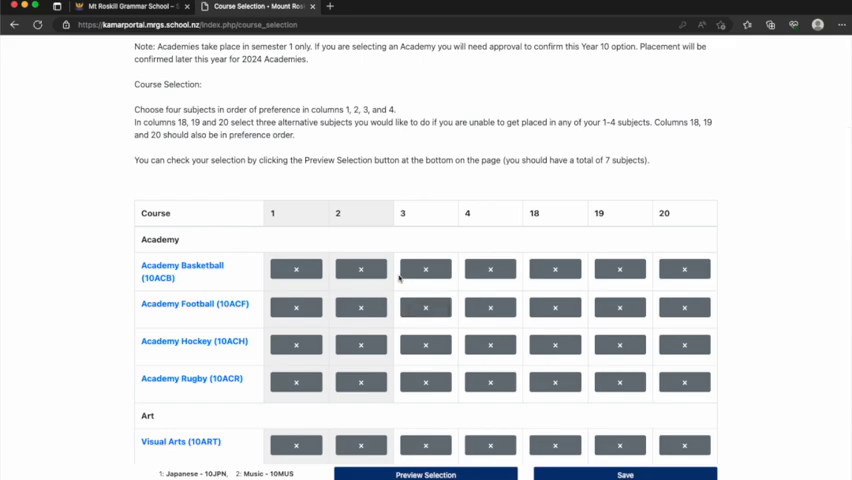
scroll("down", 3)
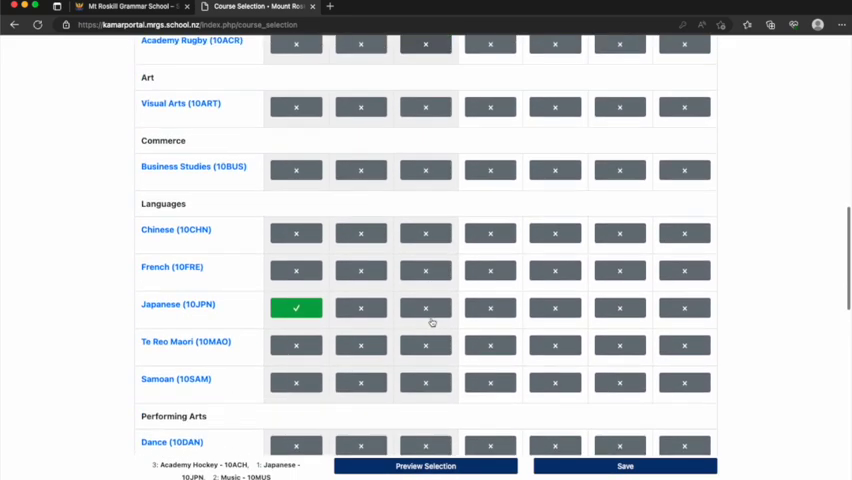
scroll("down", 3)
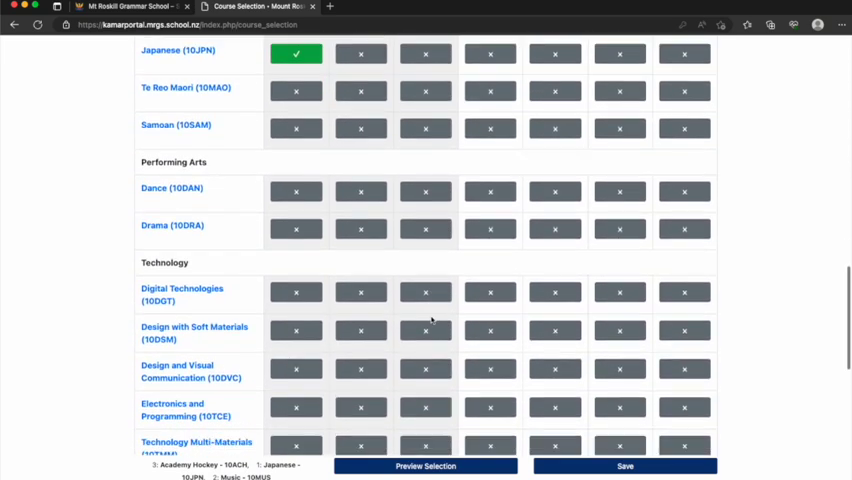
scroll("down", 3)
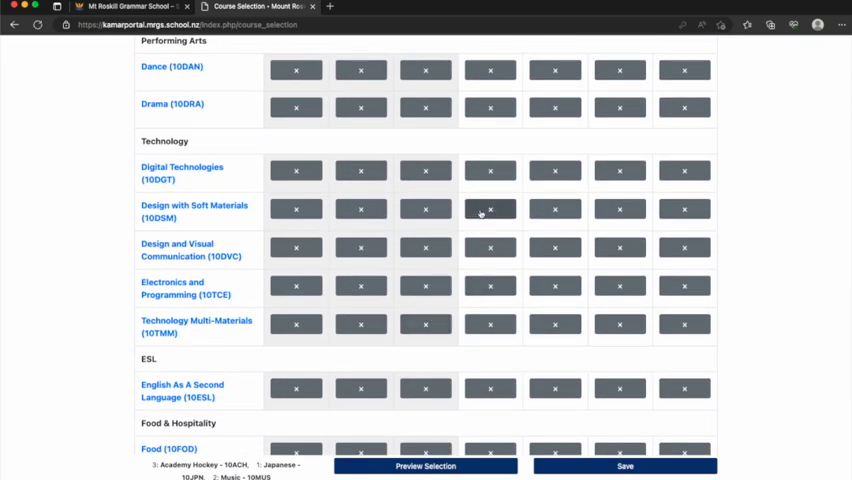
left_click(489, 209)
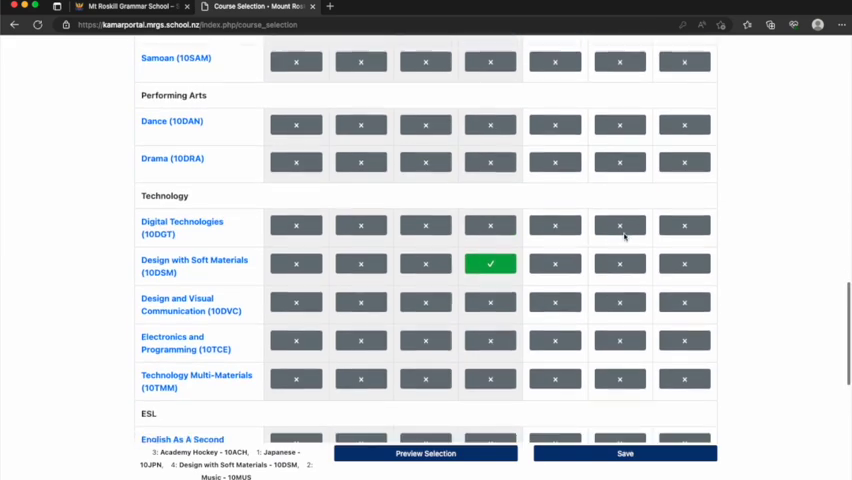
scroll("down", 3)
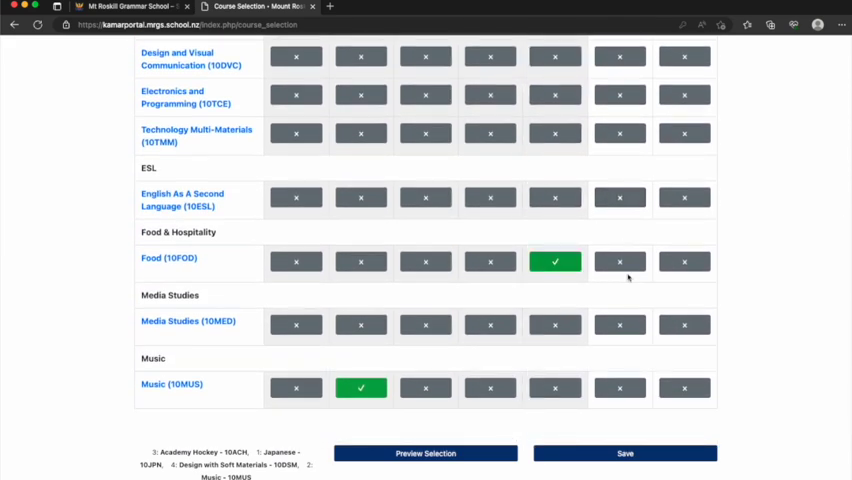
scroll("down", 3)
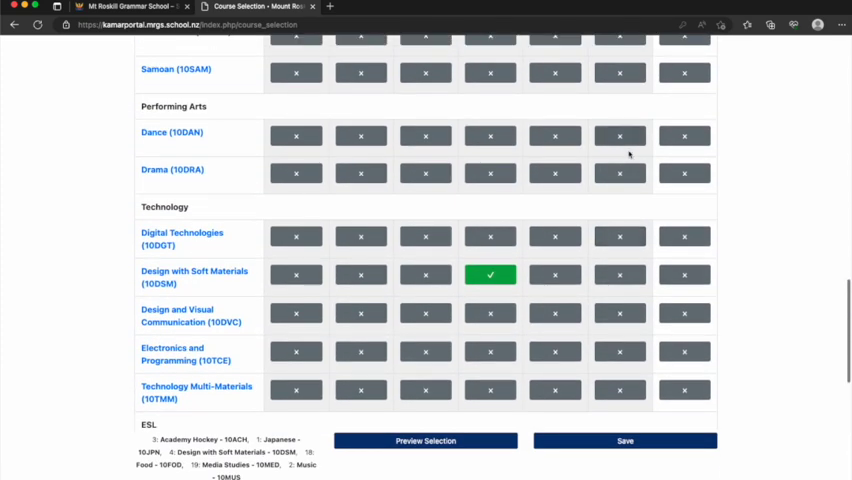
left_click(684, 173)
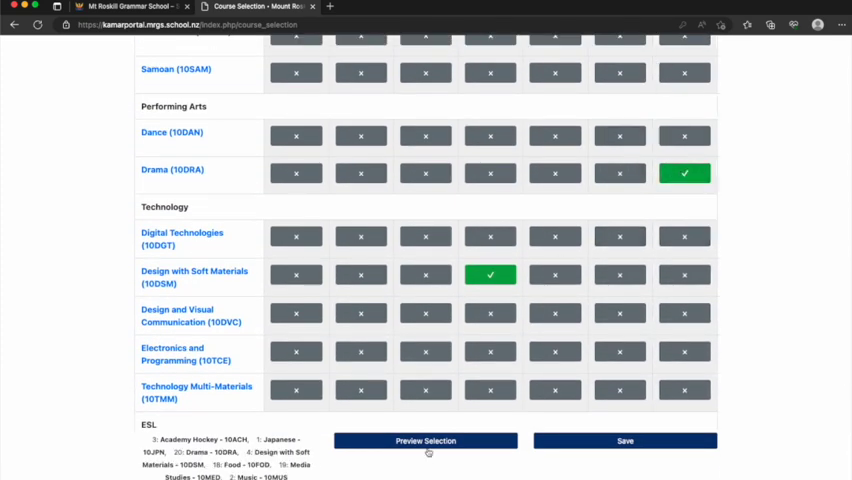
Preview the seven chosen subjects on the Subject Confirmation list, then confirm the selection.
left_click(425, 440)
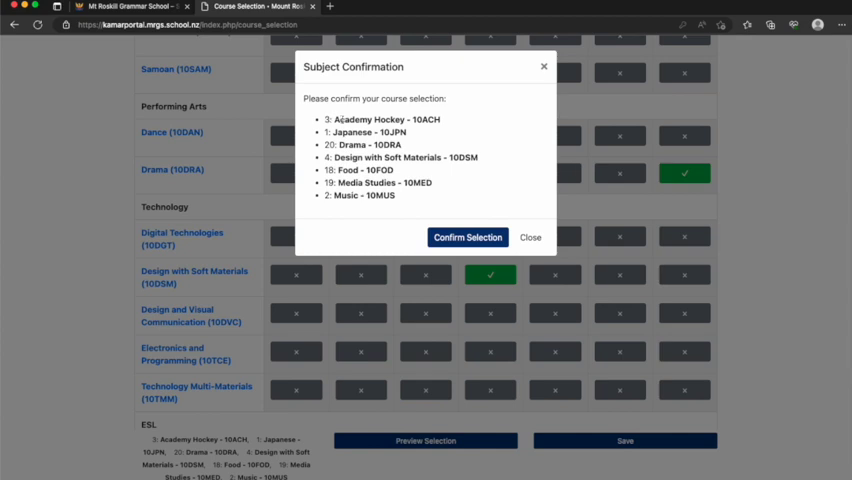
mouse_move(419, 166)
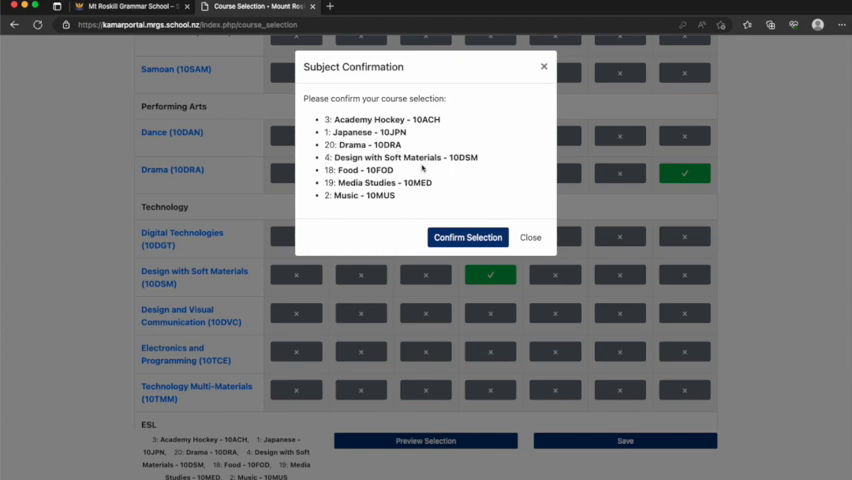
mouse_move(367, 238)
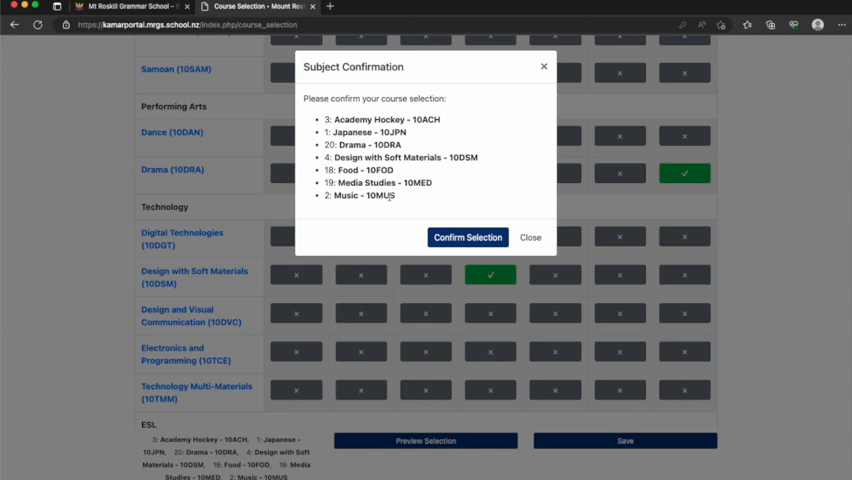
mouse_move(318, 196)
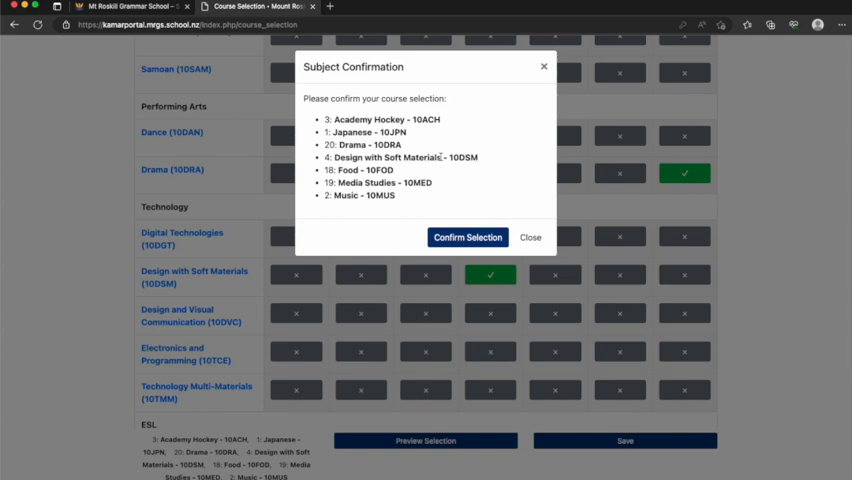
mouse_move(485, 124)
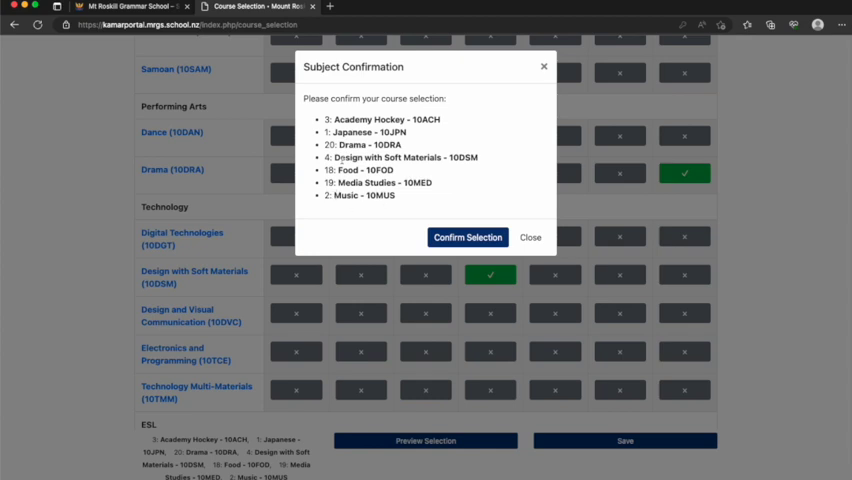
mouse_move(425, 152)
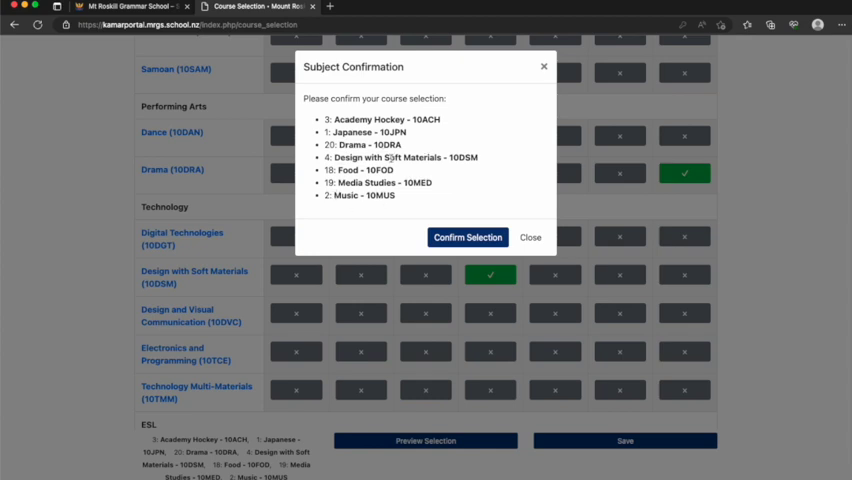
mouse_move(338, 182)
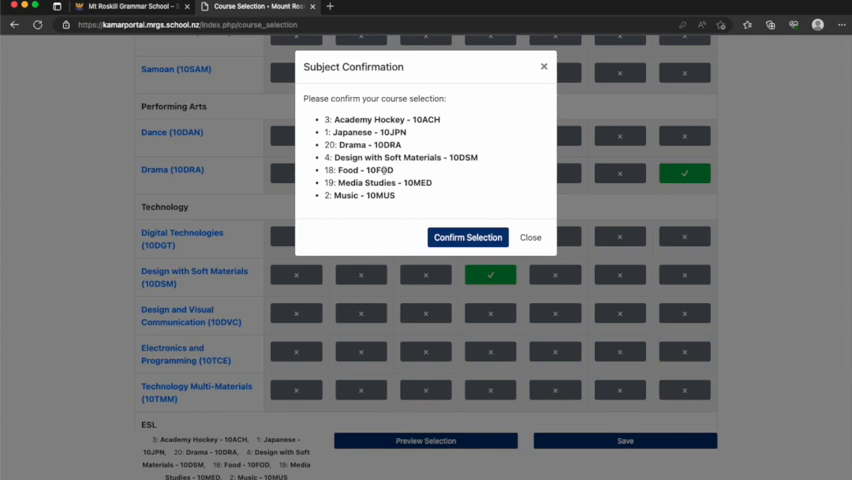
mouse_move(467, 237)
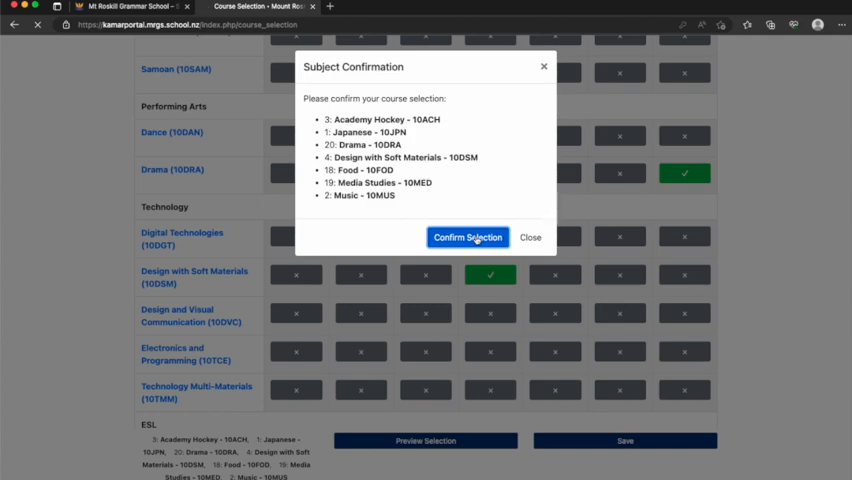
left_click(467, 237)
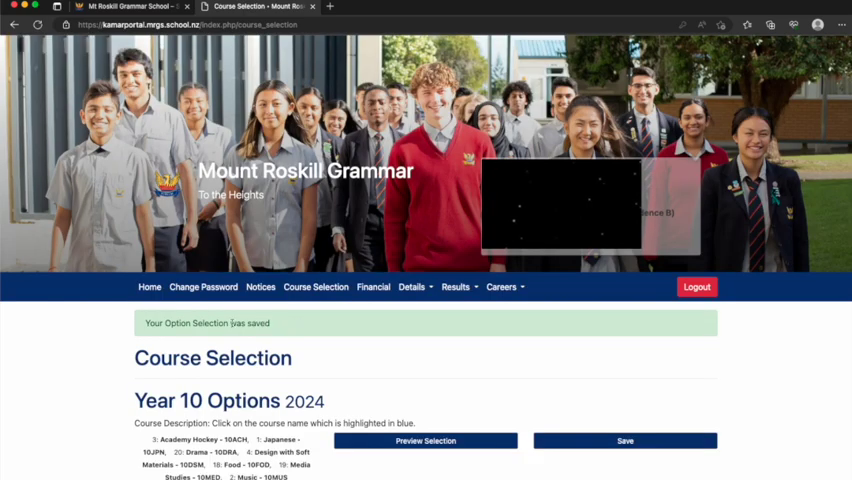